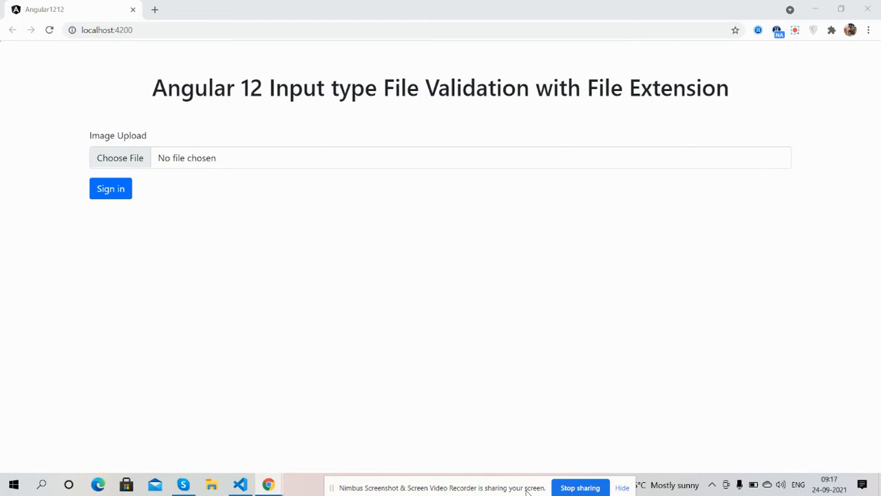
mouse_move(529, 342)
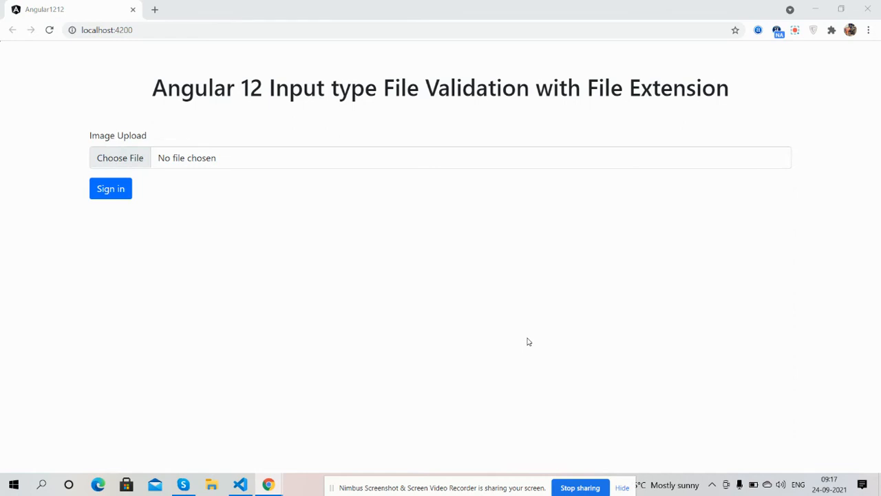
mouse_move(177, 219)
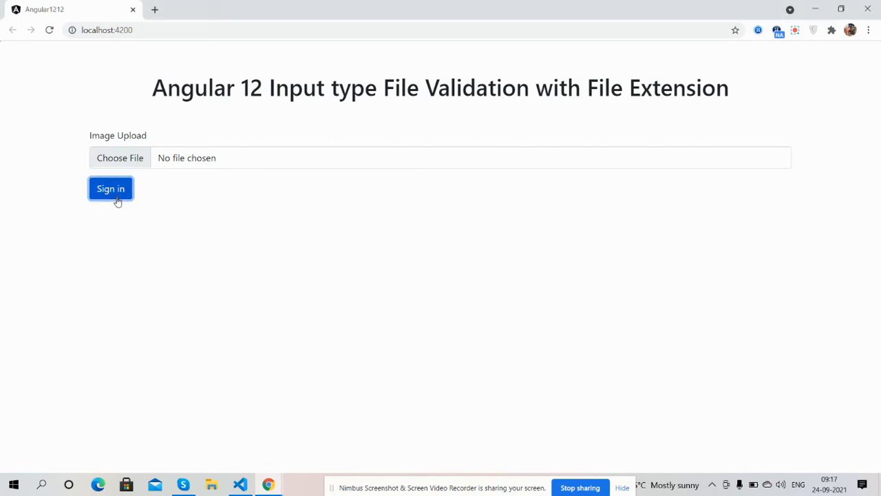
Step: Submit the empty upload form so the 'JPG Image is required' error shows
click(110, 187)
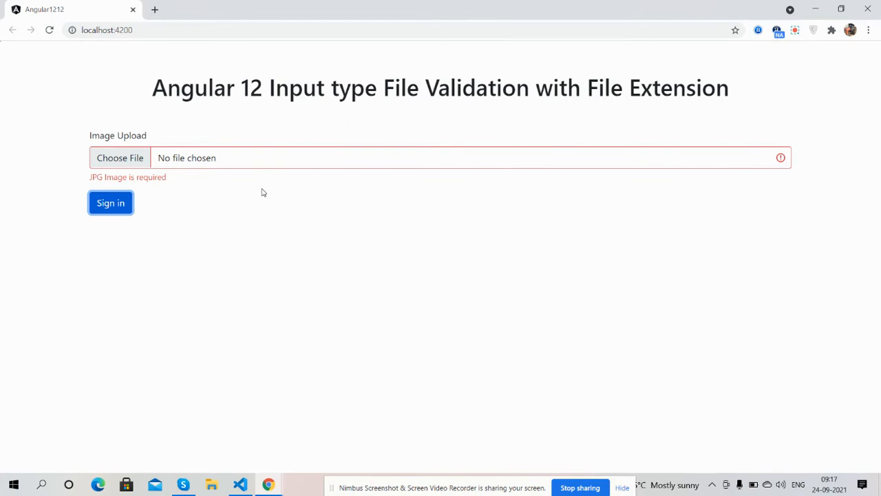
mouse_move(240, 160)
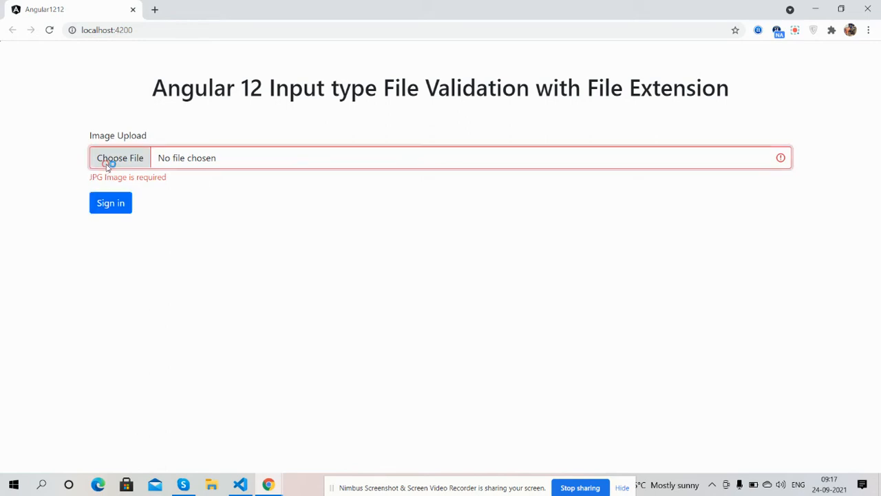
Step: Choose background.jpg for the upload and submit, clearing the validation error
click(120, 157)
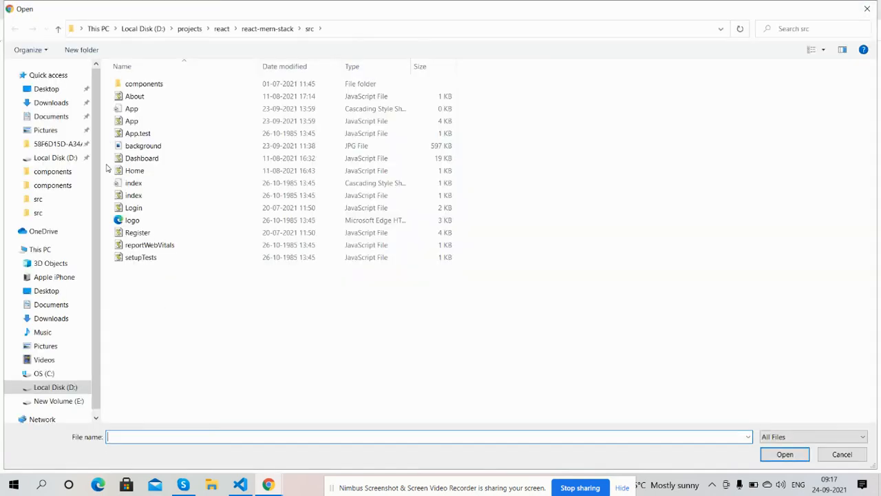
click(132, 121)
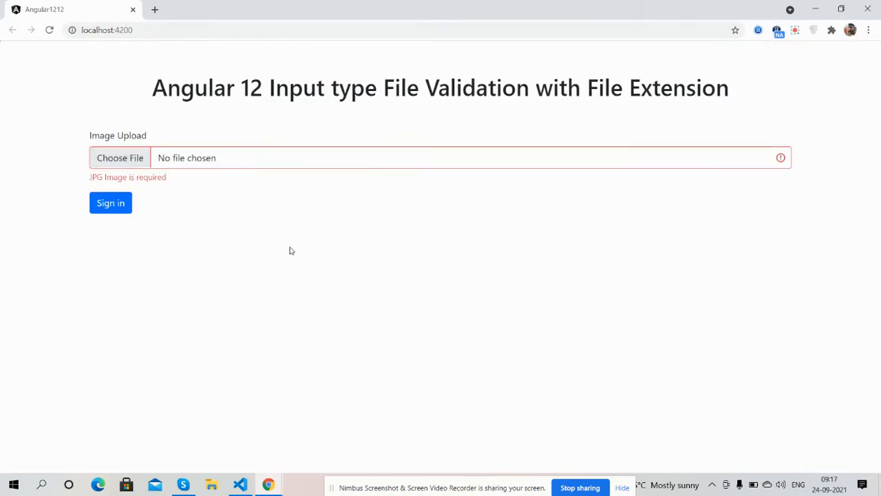
mouse_move(179, 190)
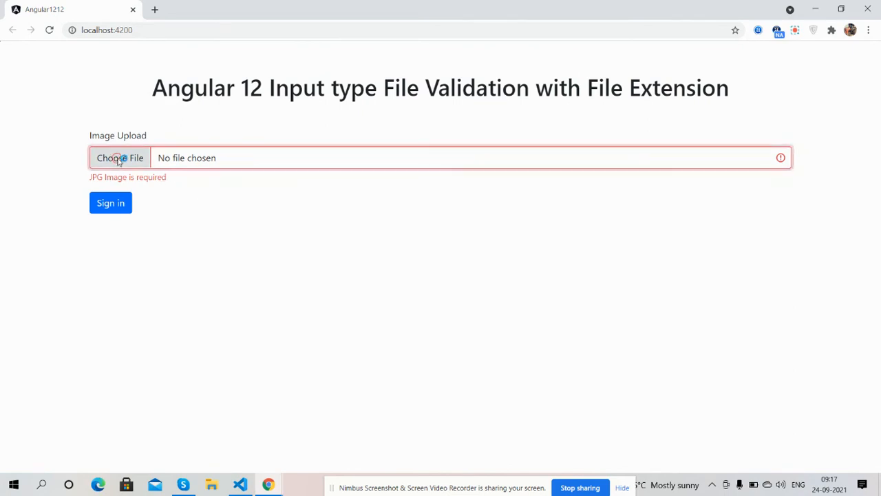
click(120, 157)
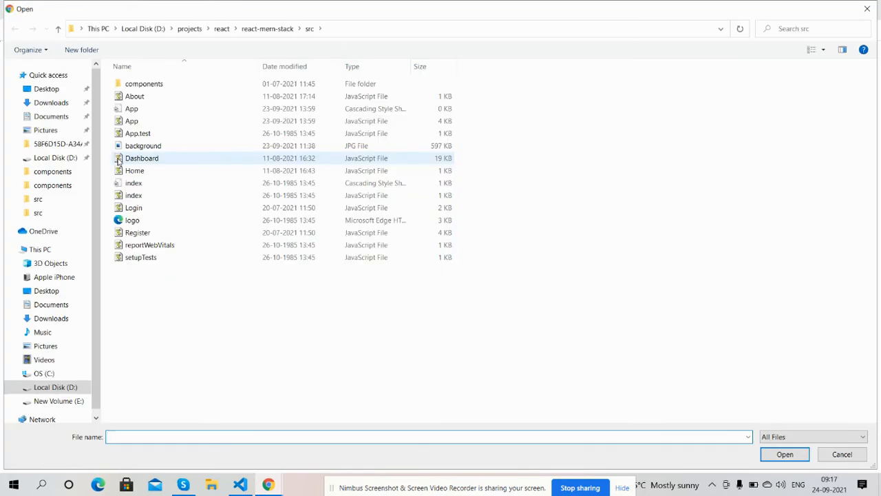
click(143, 146)
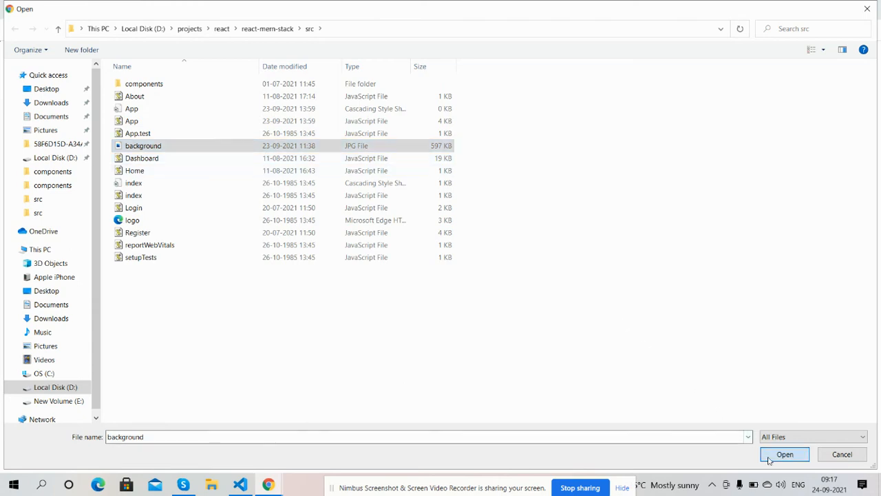
click(785, 454)
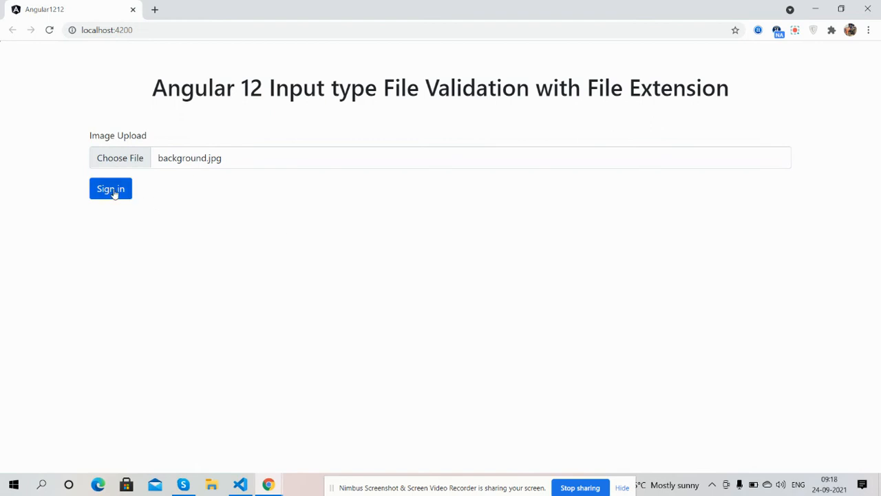
click(110, 188)
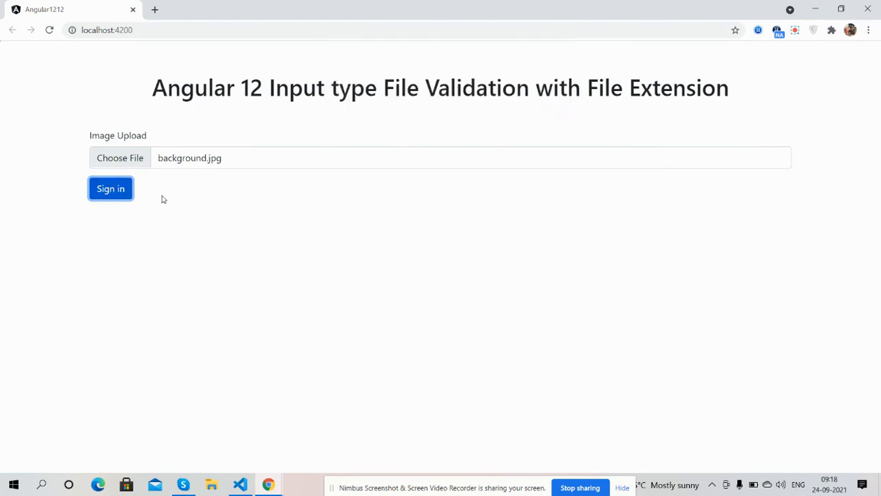
Step: Try the index stylesheet to show the JPG-required error, then choose background.jpg, which is accepted
click(120, 157)
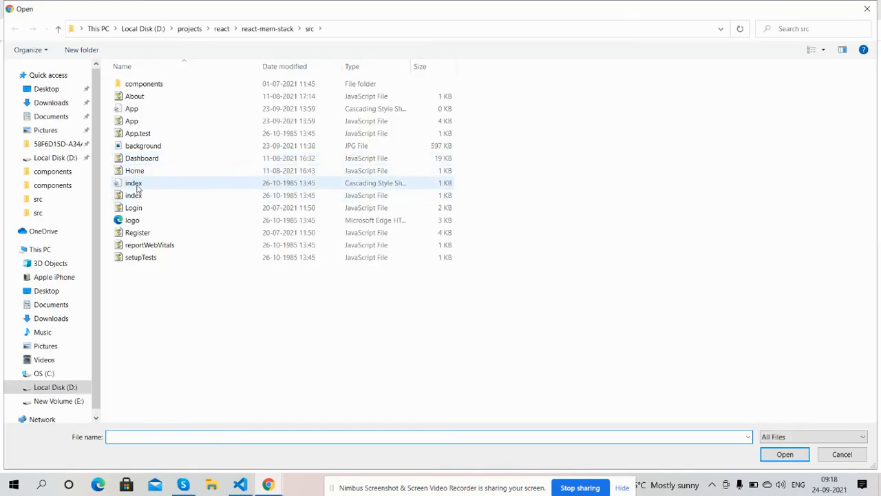
click(133, 182)
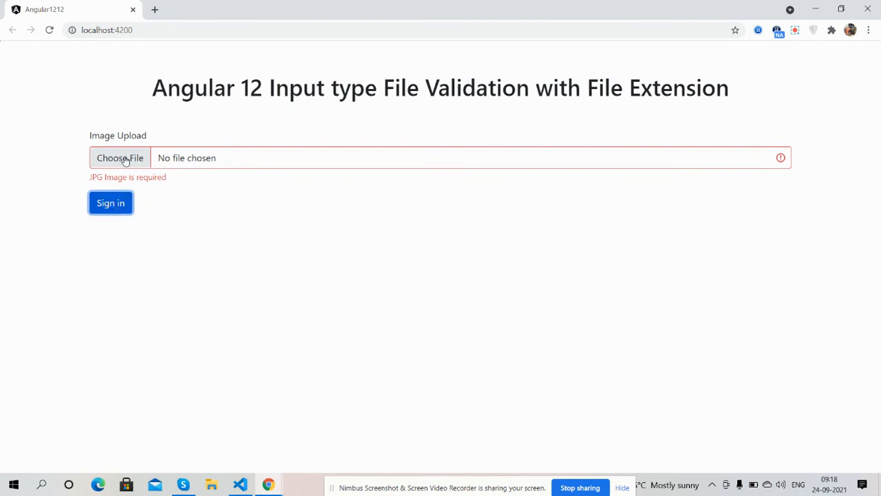
click(120, 157)
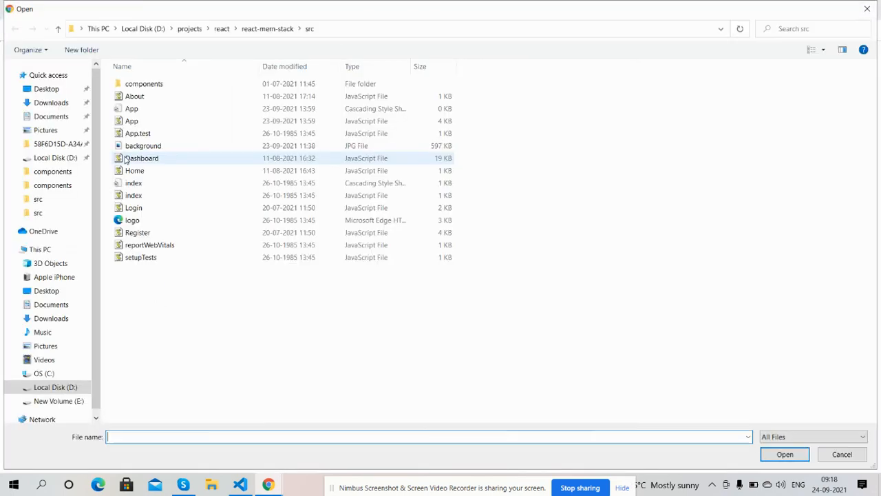
click(143, 146)
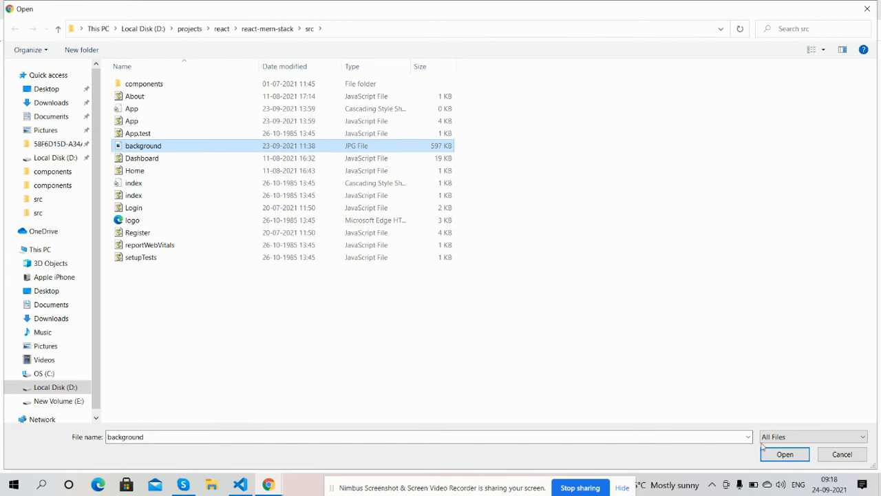
click(785, 455)
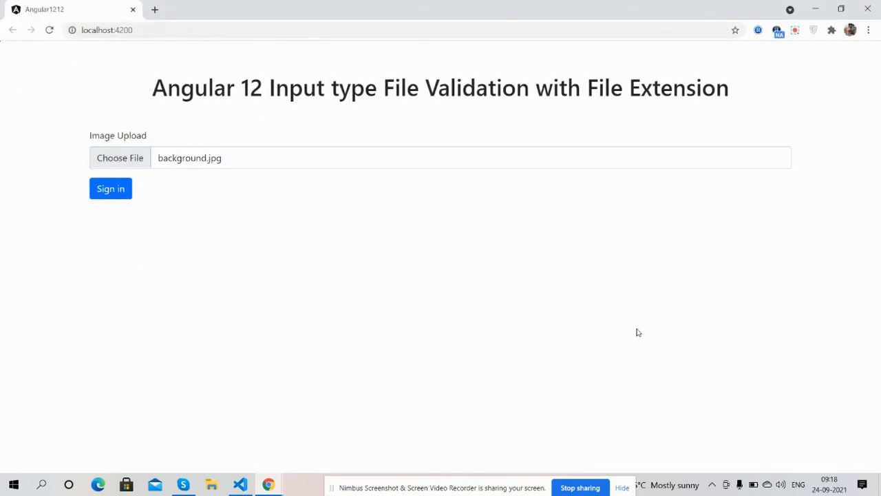
Step: Replace background.jpg with the App stylesheet so the JPG-required error returns
click(120, 157)
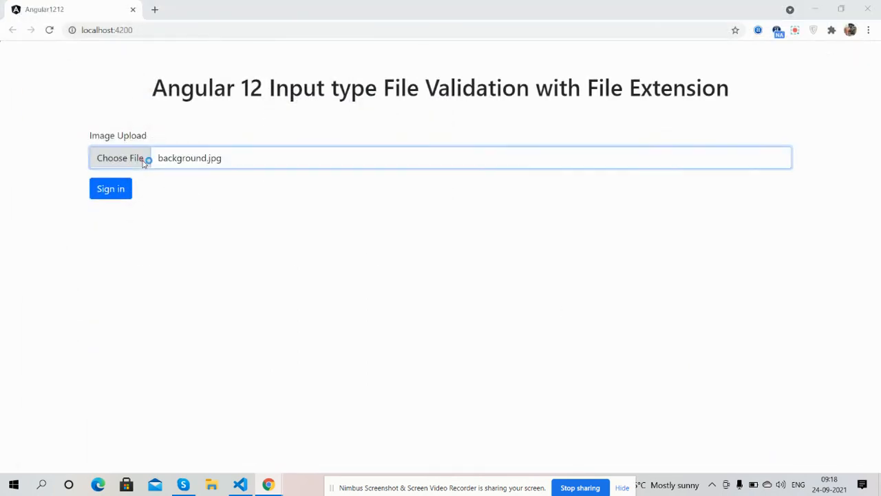
click(122, 157)
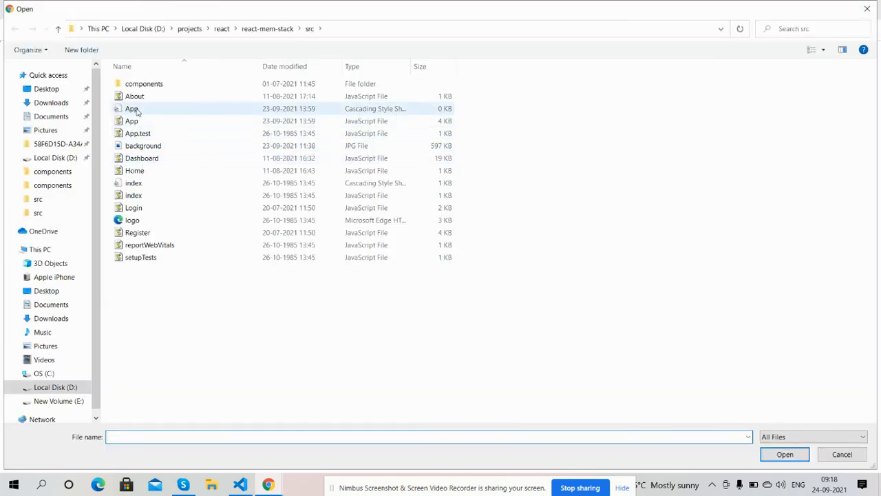
click(132, 108)
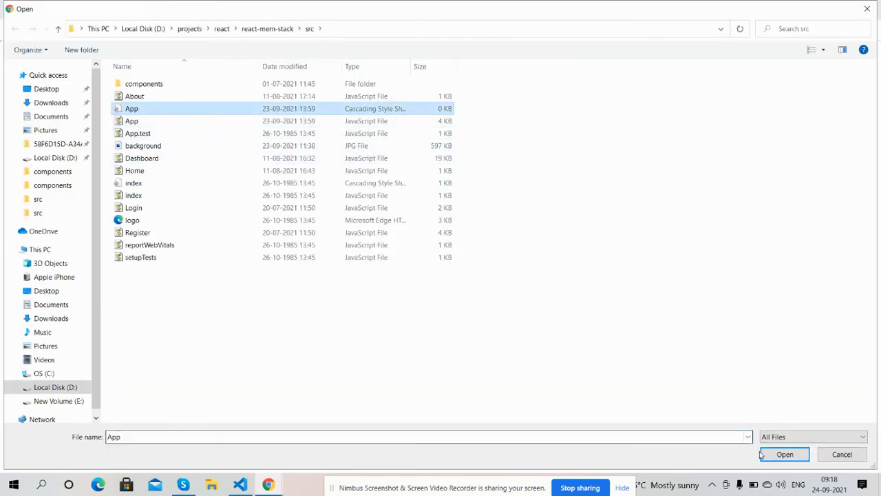
click(843, 455)
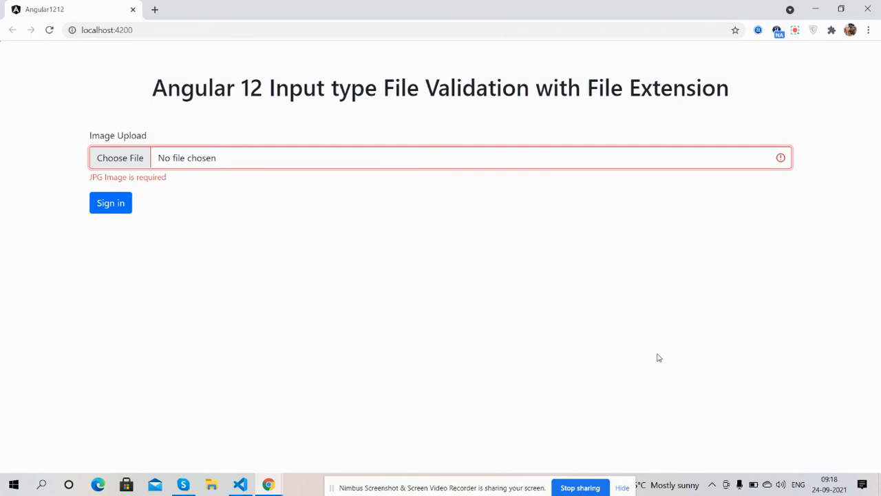
mouse_move(647, 328)
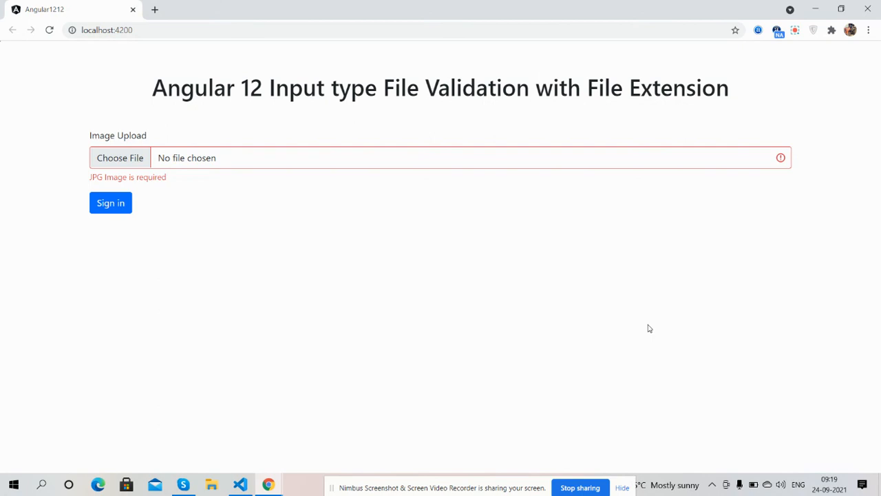
mouse_move(598, 416)
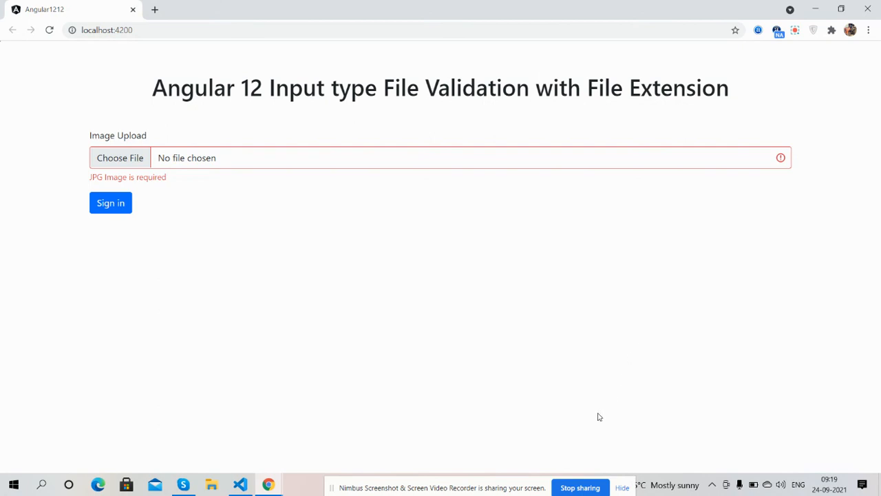